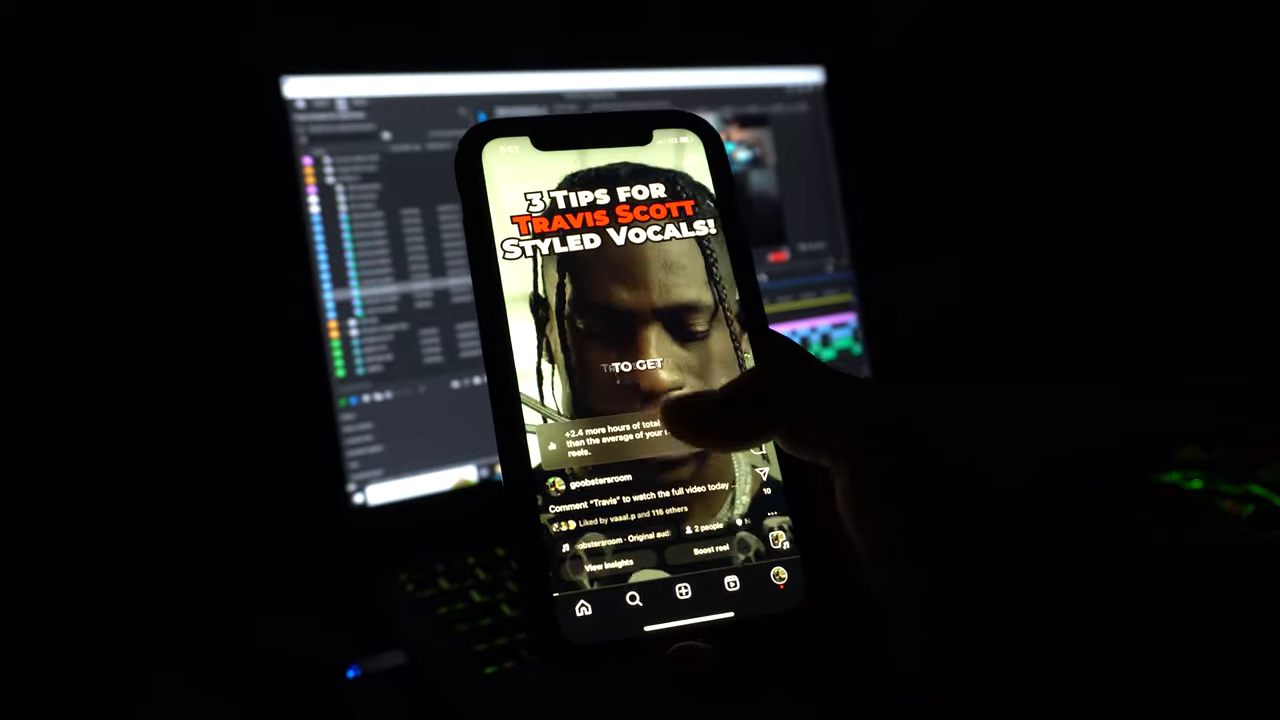
- Scroll up the laptop product page to the Additional Details form with logo style choices and file upload
scroll(up, 3)
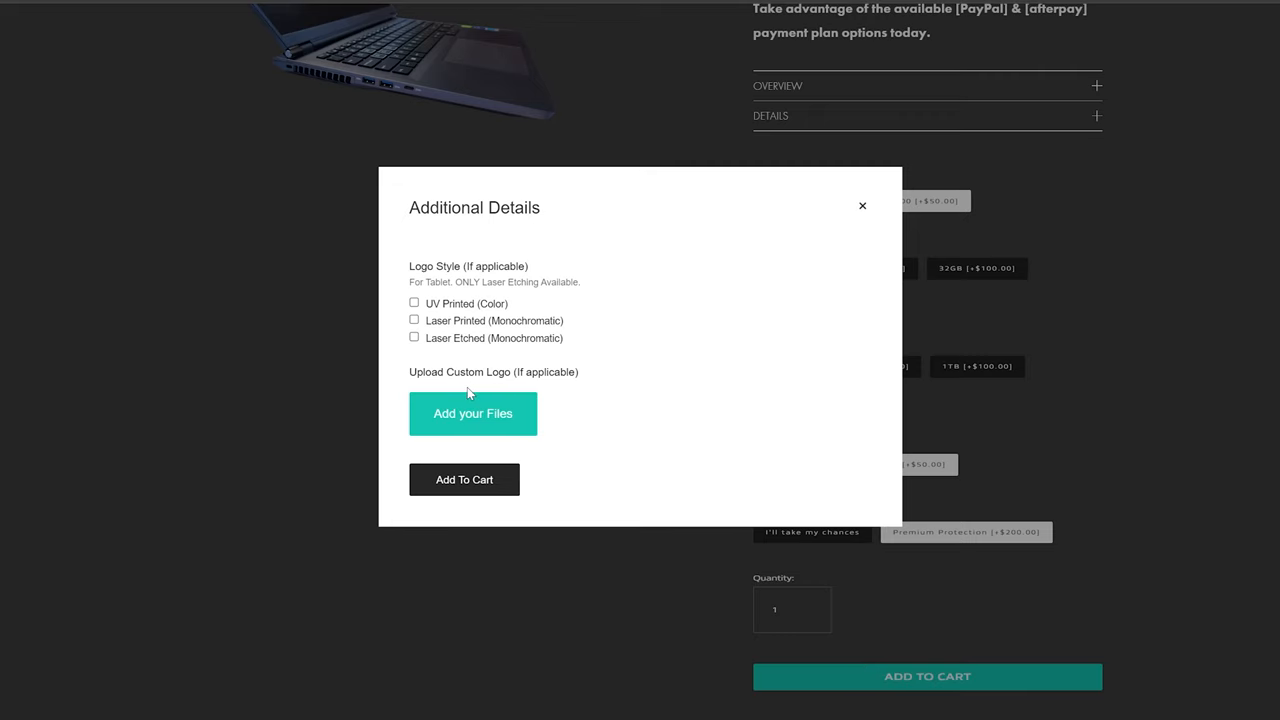
click(412, 320)
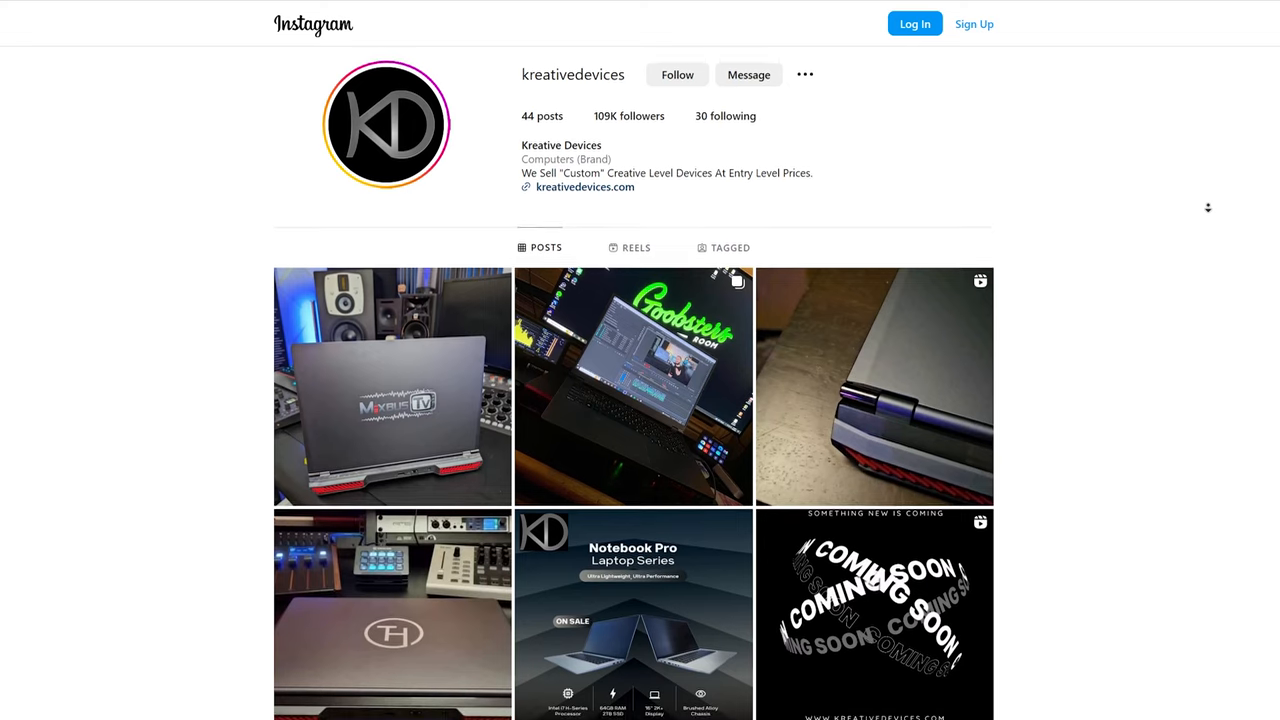
- Scroll the kreativedevices Instagram profile, then the accessories page to the $48 laptop sleeve and $24 mouse pad
scroll(down, 3)
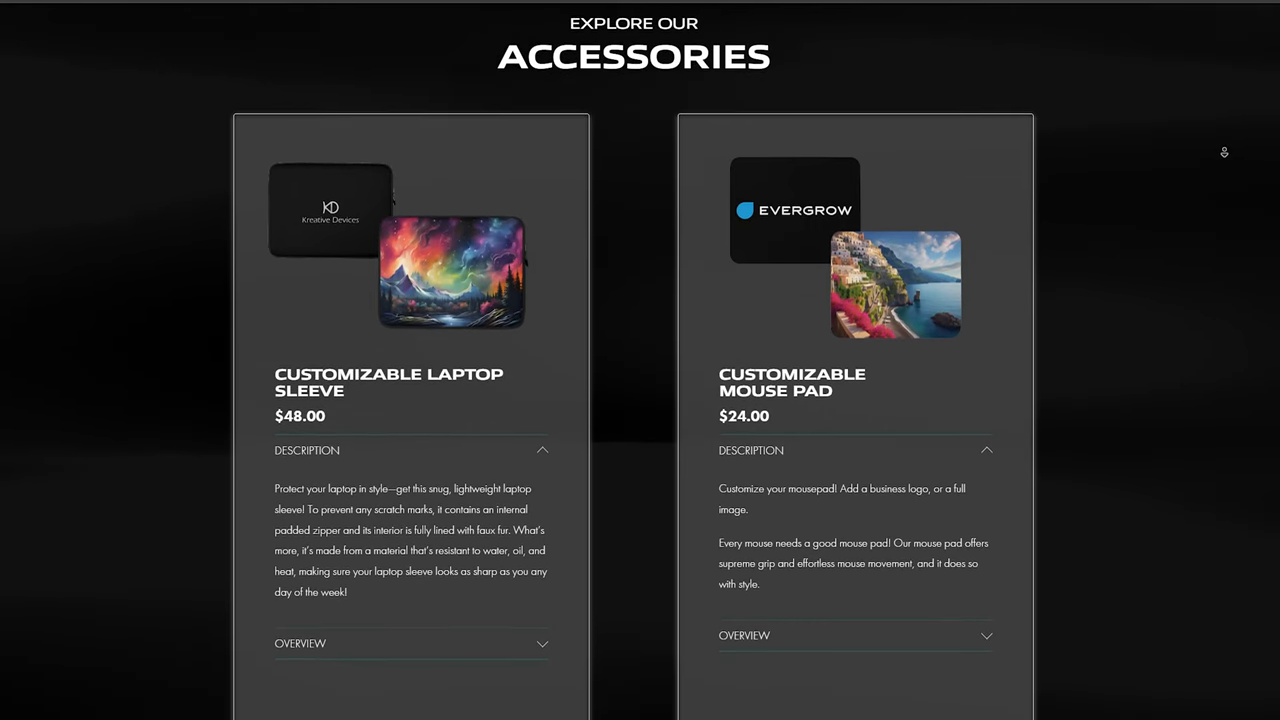
scroll(down, 3)
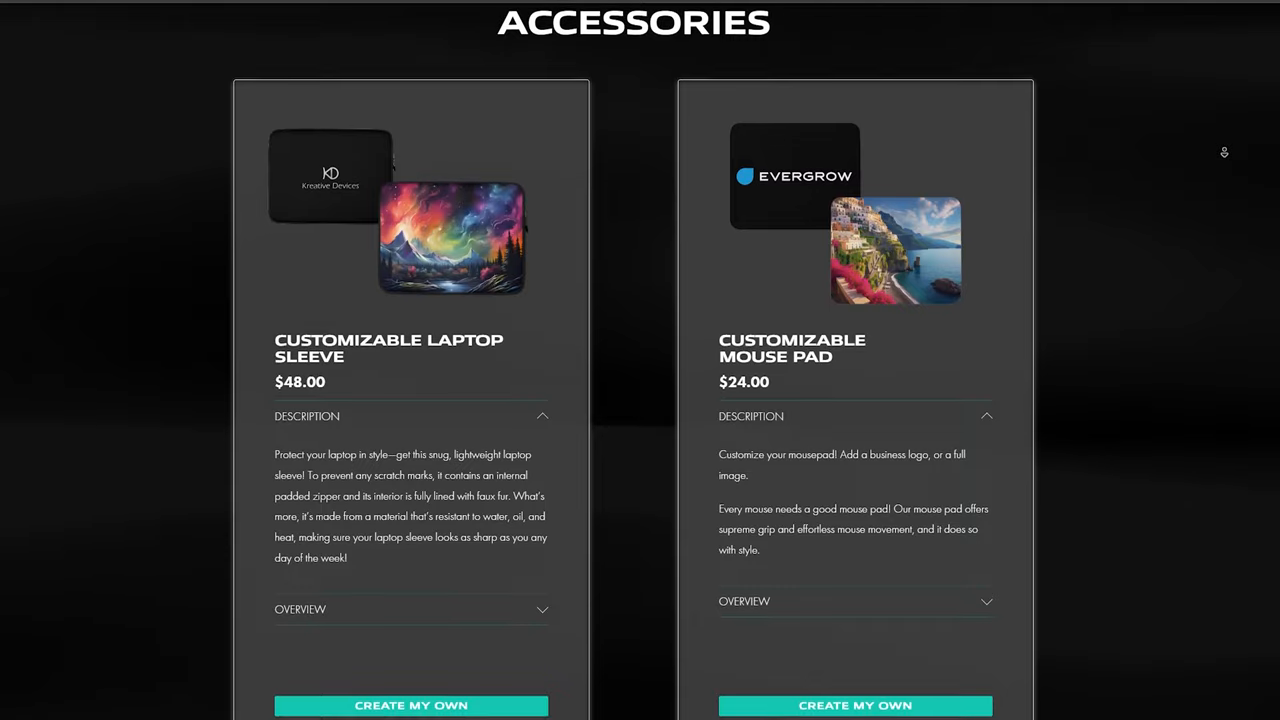